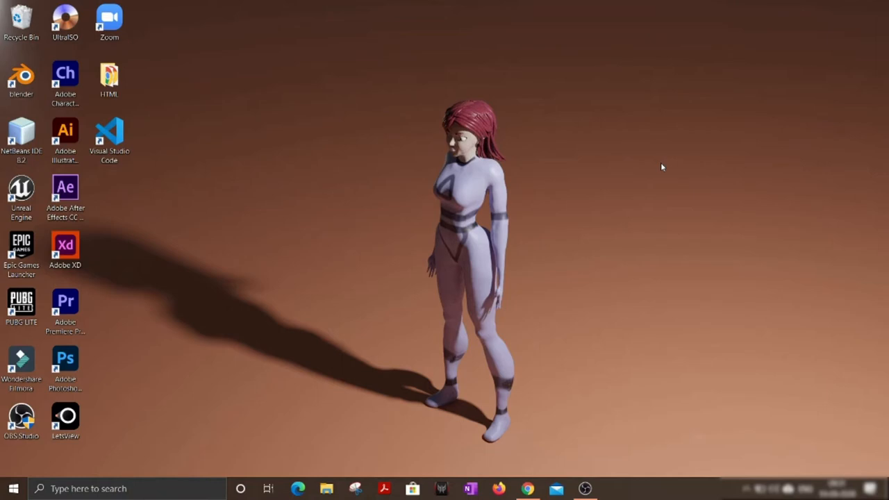
Step: Bring up Chrome with Google results for "xml sitemap" from the Windows desktop
{"action": "left_click", "coordinate": [528, 486]}
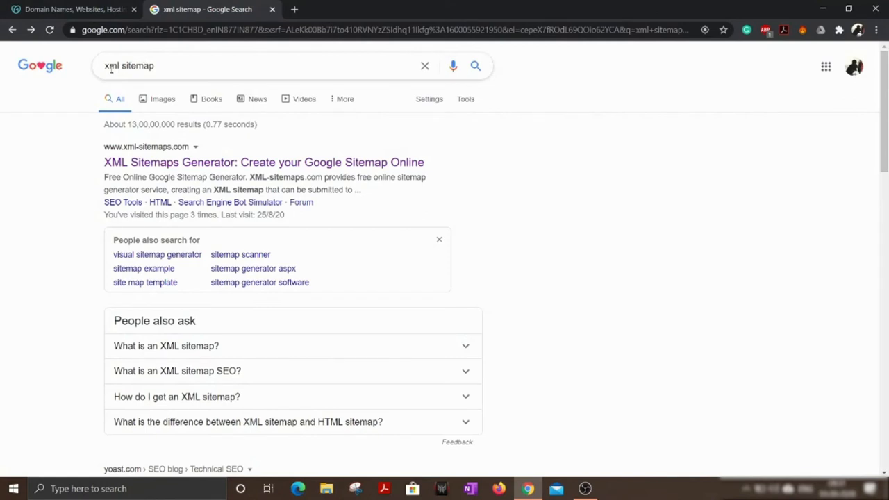
Step: Go to the XML-Sitemaps.com generator result and enter the website's URL in its address box
{"action": "left_click", "coordinate": [139, 66]}
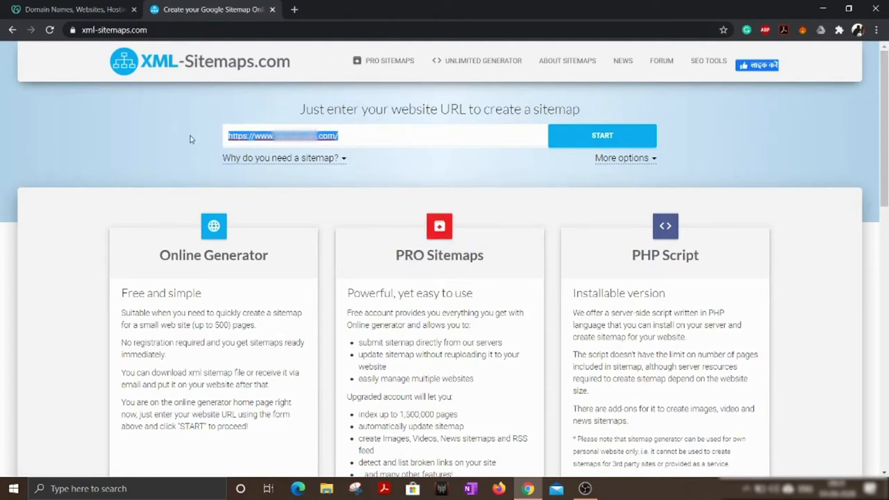
{"action": "mouse_move", "coordinate": [236, 140]}
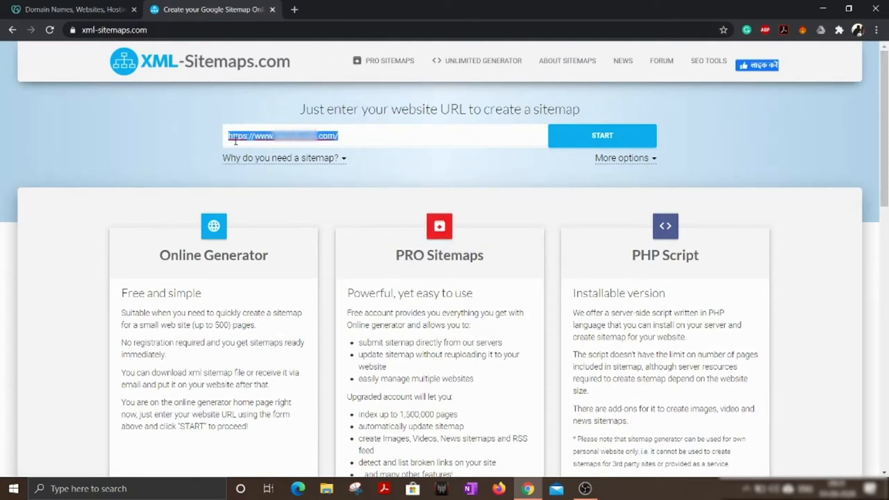
{"action": "left_click", "coordinate": [355, 136]}
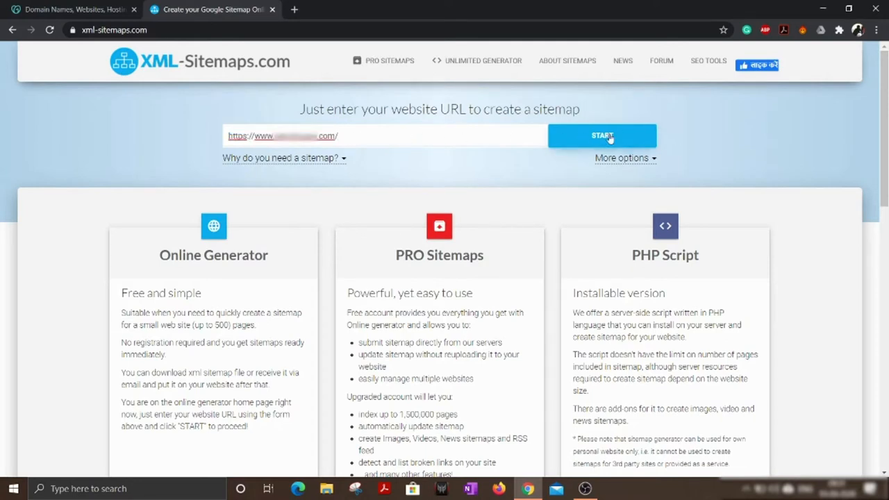
Step: Run the crawl so the site is scanned into a 23-page sitemap, then view its details
{"action": "left_click", "coordinate": [603, 136]}
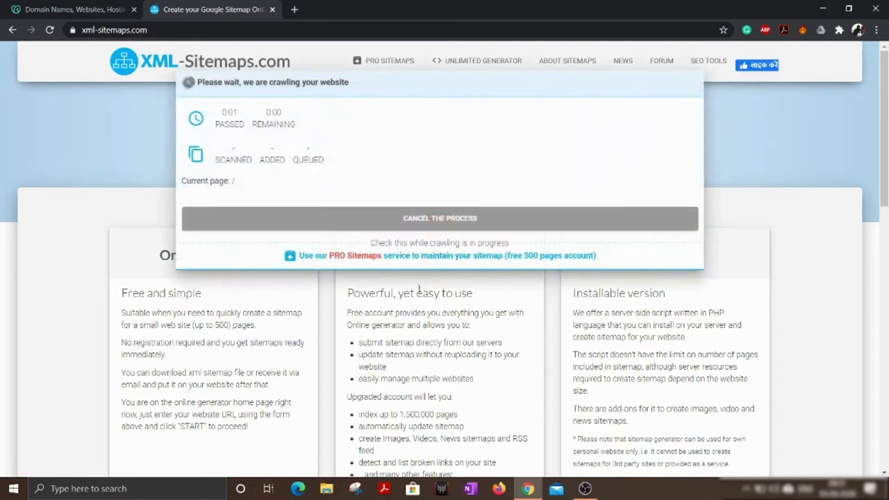
{"action": "mouse_move", "coordinate": [285, 136]}
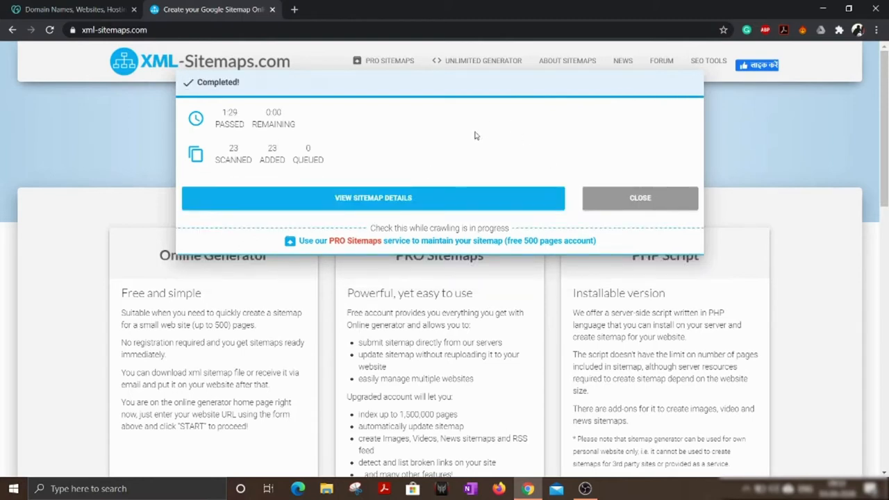
{"action": "mouse_move", "coordinate": [499, 164]}
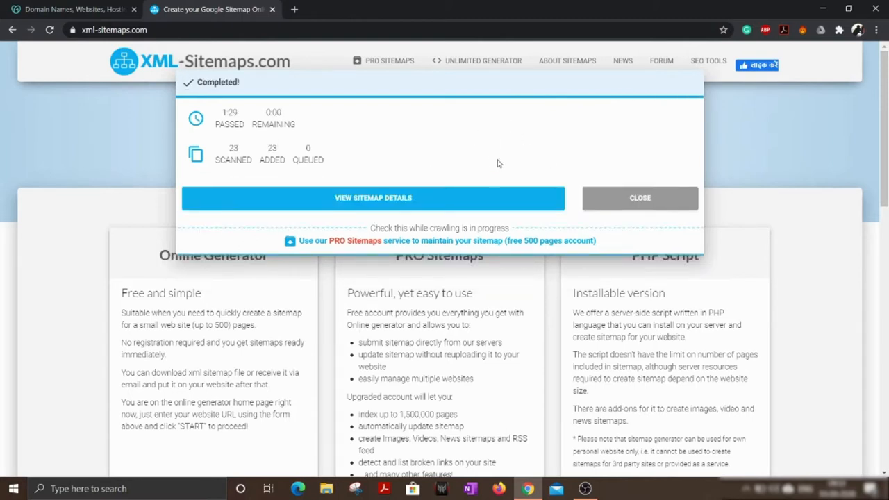
{"action": "left_click", "coordinate": [372, 198]}
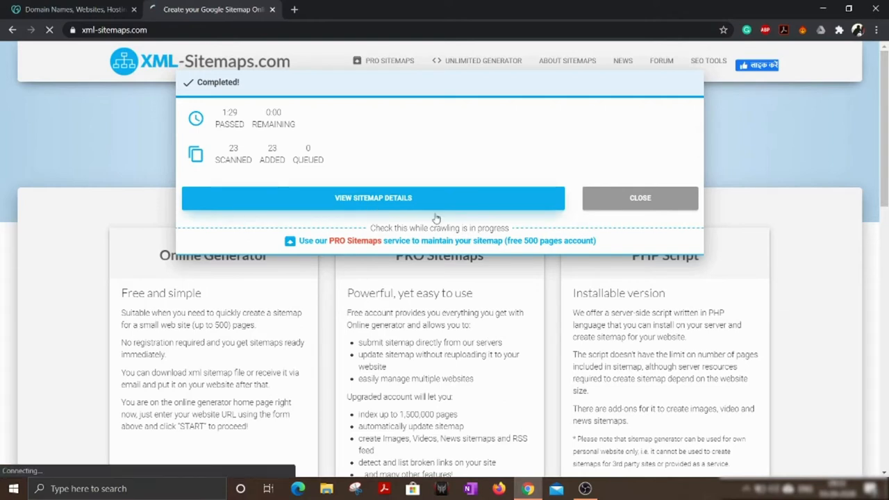
Step: Download the generated XML sitemap file and show it in the Downloads folder
{"action": "left_click", "coordinate": [373, 197]}
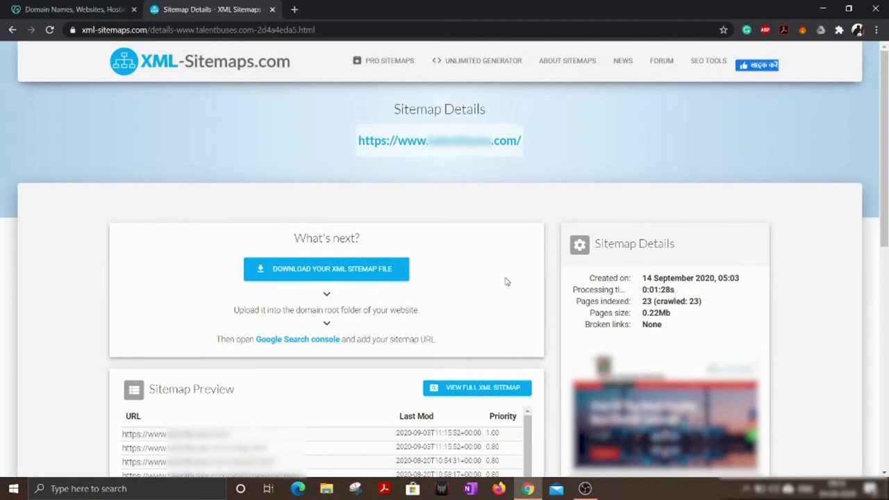
{"action": "mouse_move", "coordinate": [409, 189]}
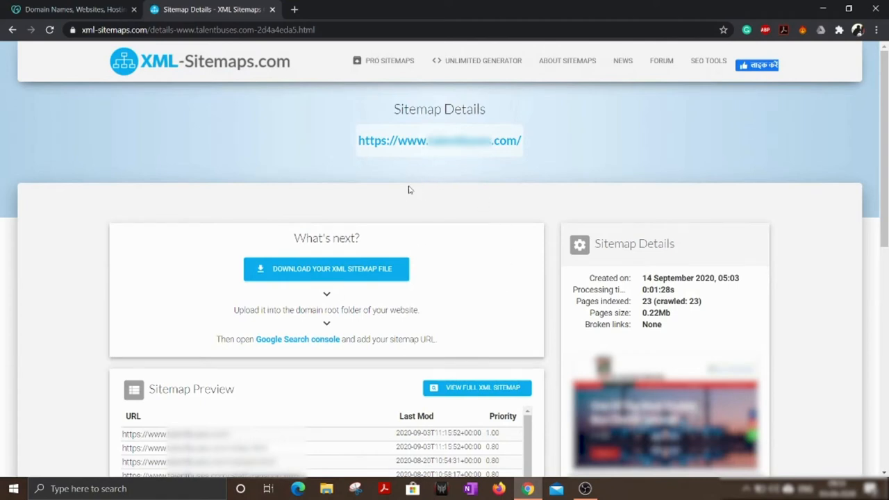
{"action": "mouse_move", "coordinate": [370, 237]}
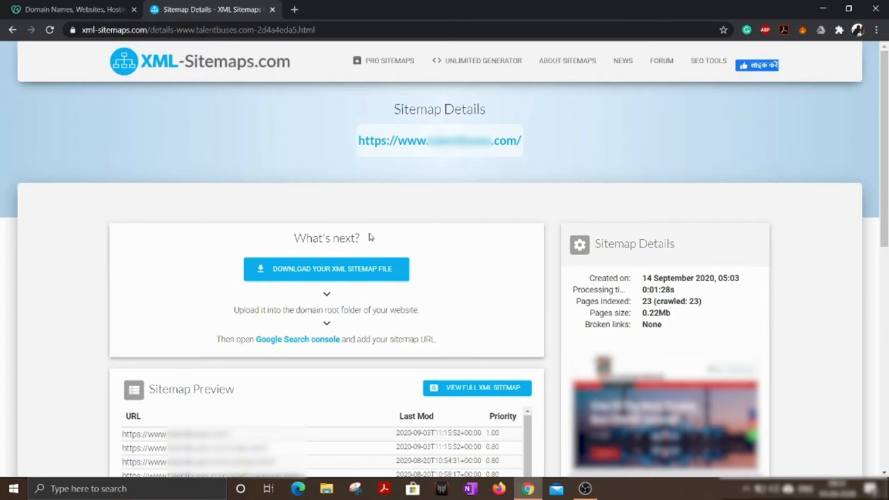
{"action": "mouse_move", "coordinate": [361, 278]}
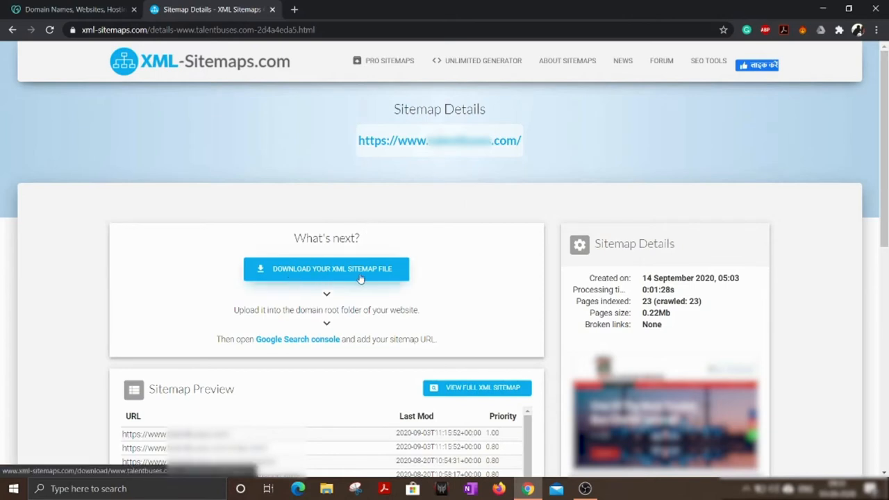
{"action": "left_click", "coordinate": [327, 269]}
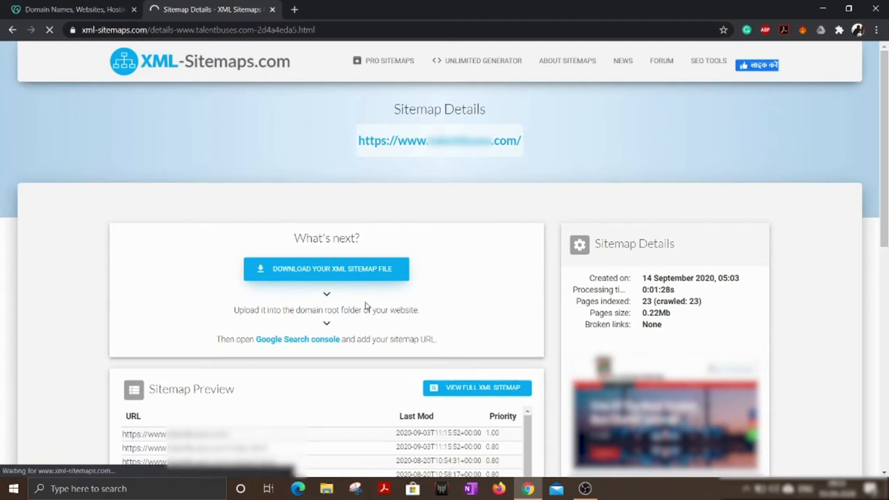
{"action": "left_click", "coordinate": [325, 268]}
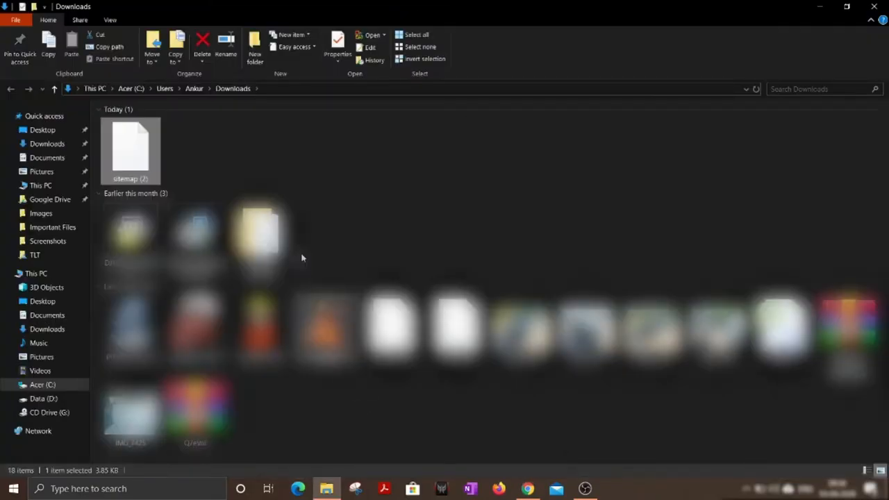
Step: Copy the sitemap (2) file out of Downloads and paste it onto the desktop
{"action": "right_click", "coordinate": [130, 146]}
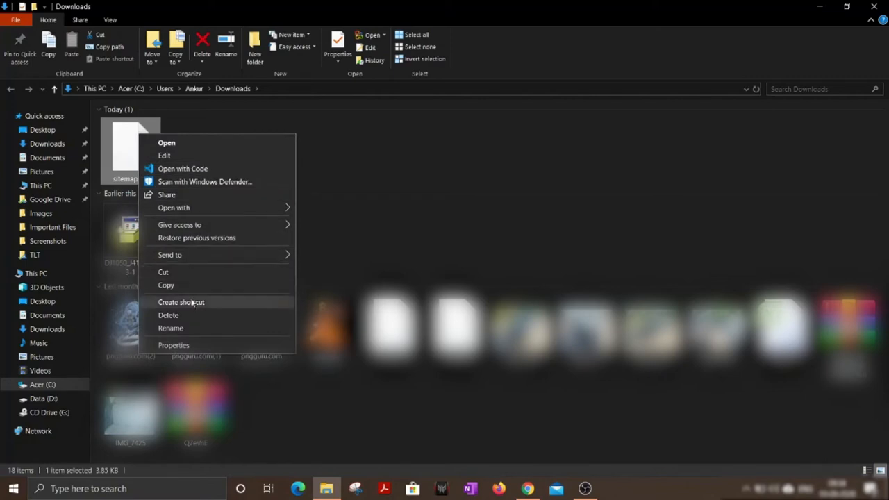
{"action": "left_click", "coordinate": [412, 148]}
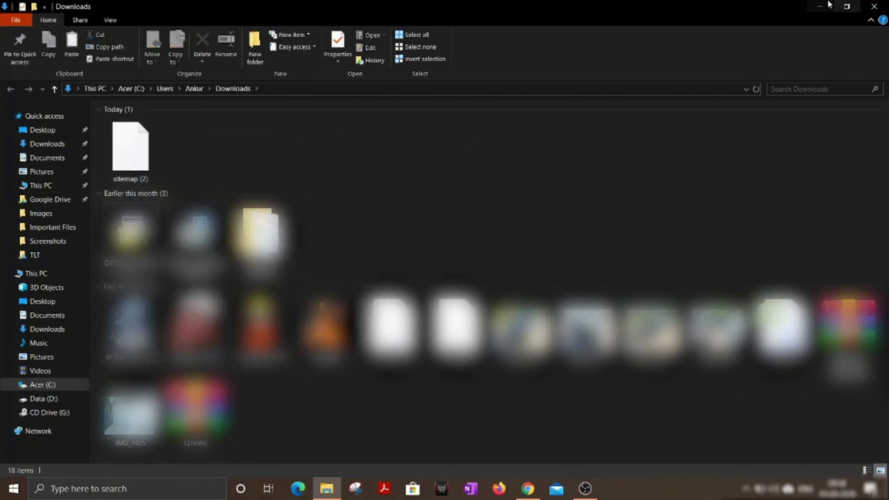
{"action": "right_click", "coordinate": [130, 146]}
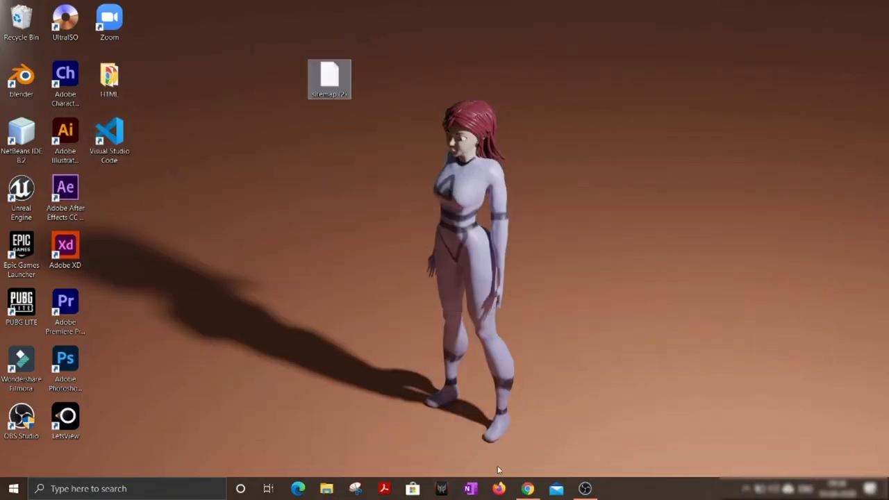
Step: Go to GoDaddy My Products and scroll to the Web Hosting section with the Economy Linux Hosting plan
{"action": "left_click", "coordinate": [528, 487]}
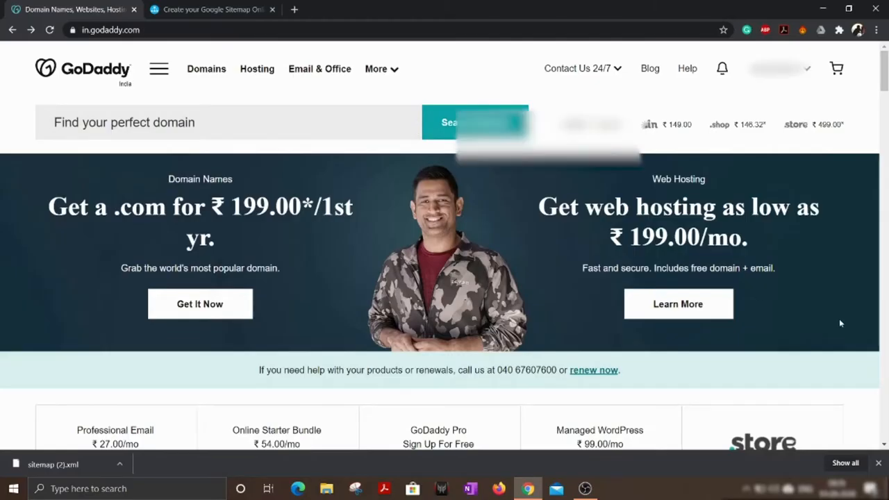
{"action": "left_click", "coordinate": [125, 122]}
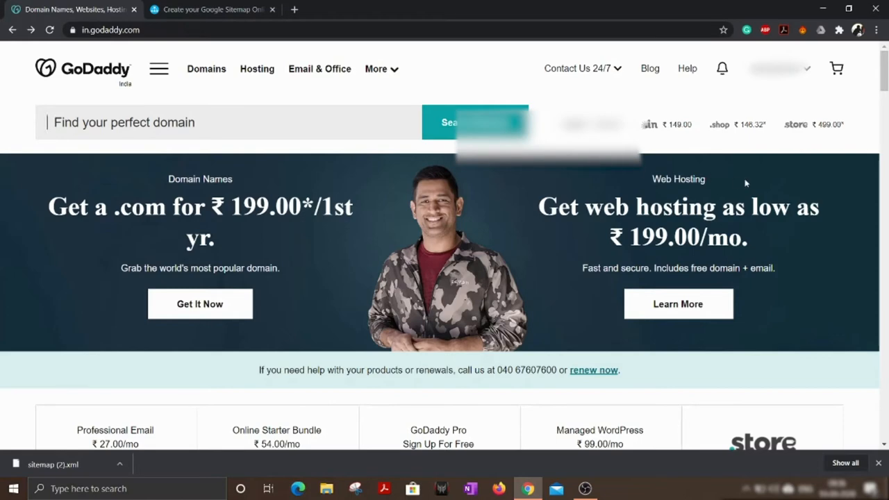
{"action": "mouse_move", "coordinate": [814, 125]}
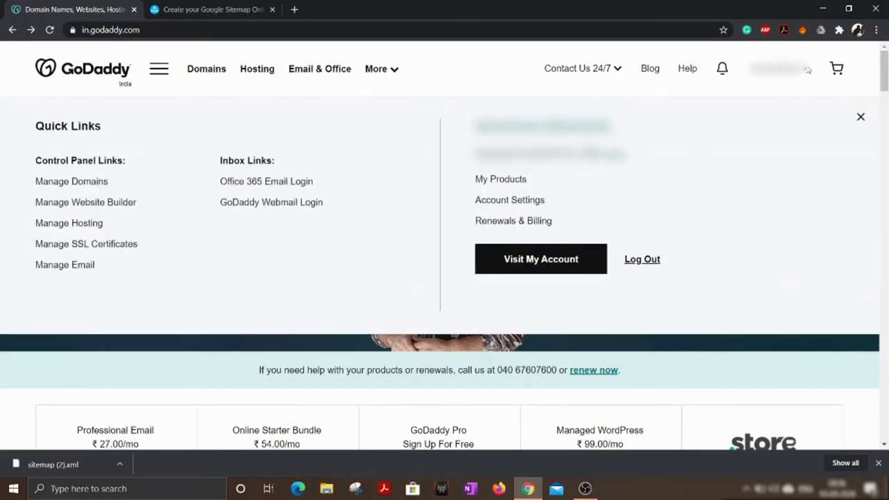
{"action": "mouse_move", "coordinate": [506, 186]}
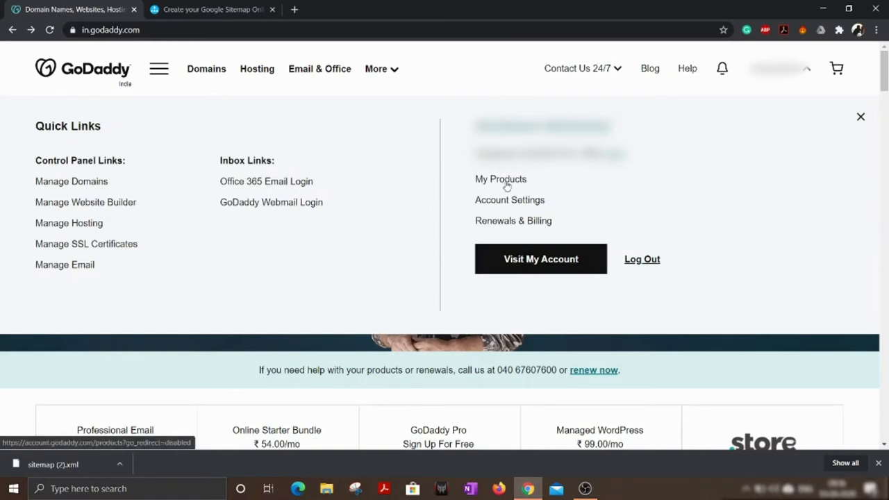
{"action": "left_click", "coordinate": [500, 179]}
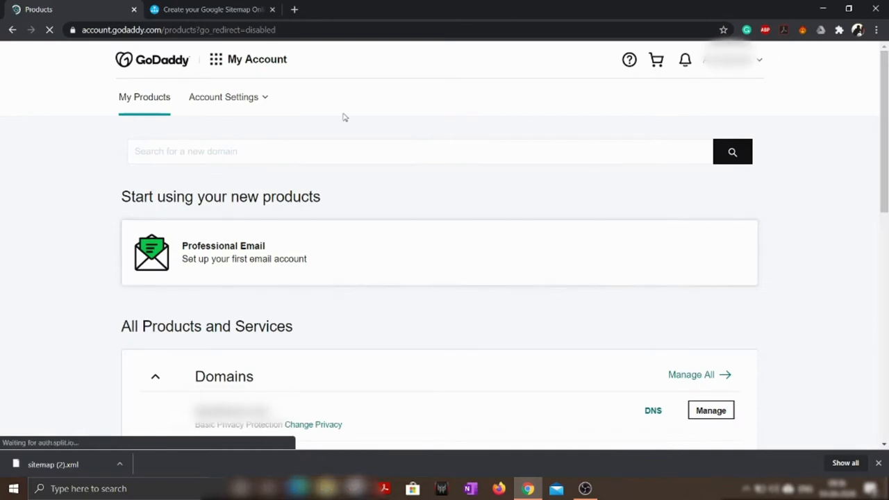
{"action": "scroll", "scroll_direction": "down", "scroll_amount": 3}
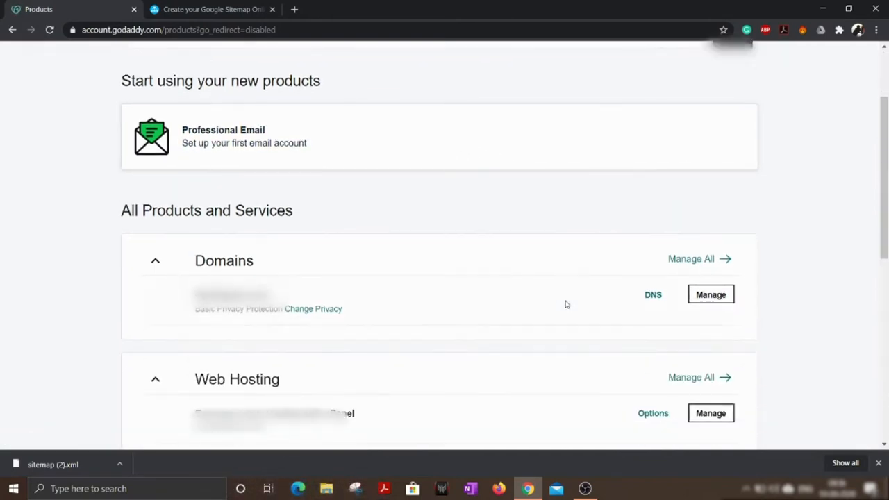
{"action": "scroll", "scroll_direction": "down", "scroll_amount": 3}
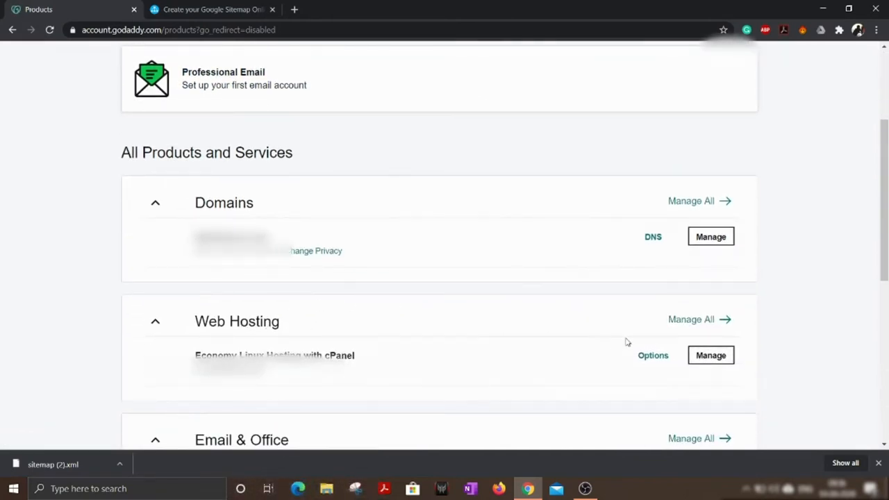
{"action": "mouse_move", "coordinate": [712, 359]}
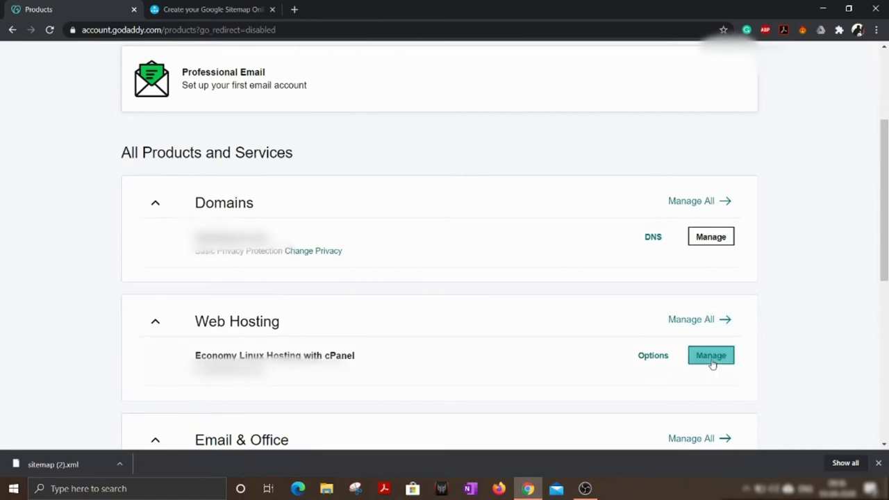
Step: Manage the Economy Linux Hosting plan and launch its cPanel File Manager
{"action": "left_click", "coordinate": [712, 356]}
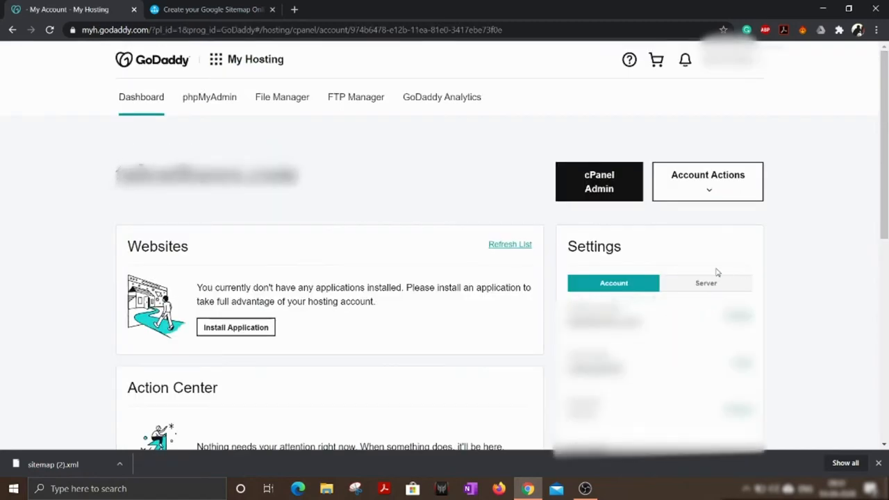
{"action": "mouse_move", "coordinate": [289, 103]}
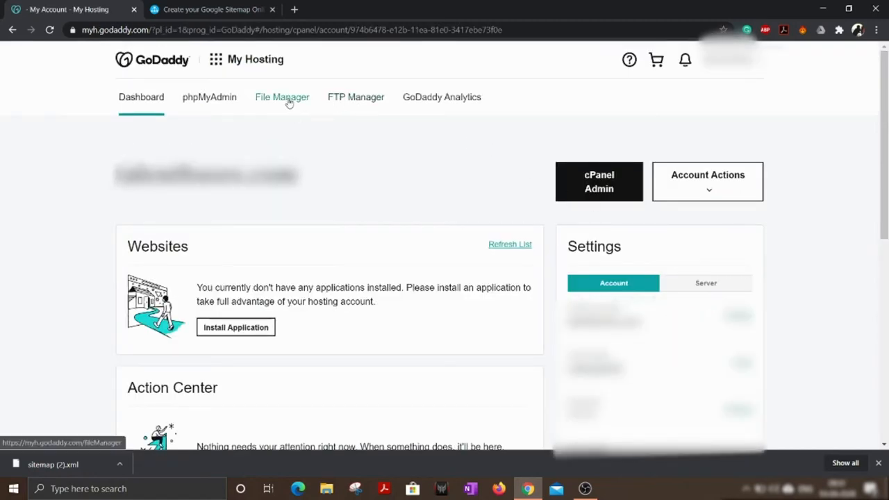
{"action": "left_click", "coordinate": [281, 98]}
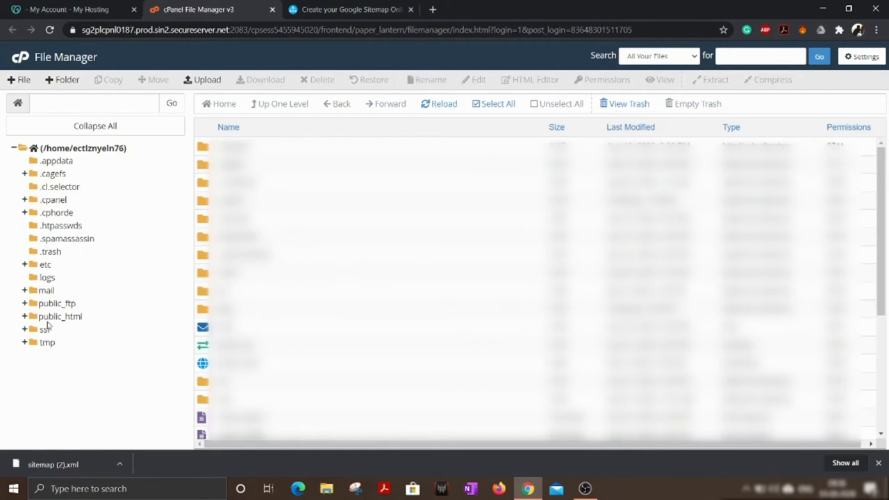
{"action": "mouse_move", "coordinate": [64, 321]}
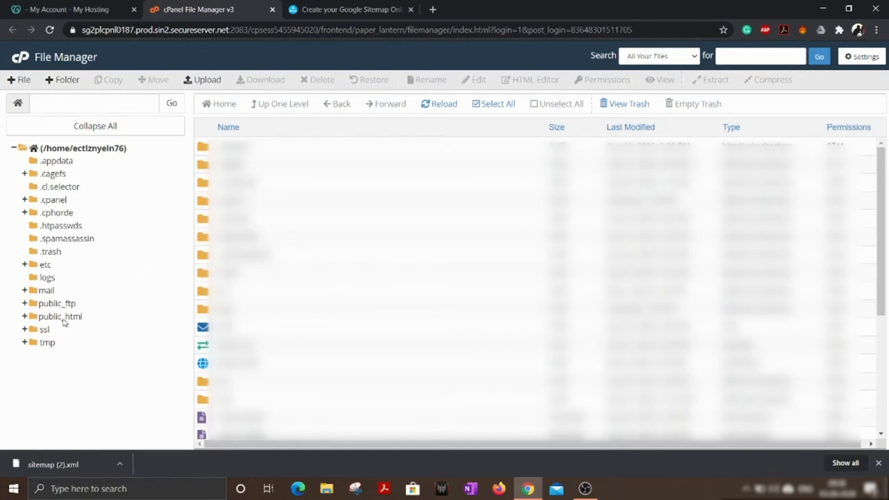
Step: Show the contents of public_html from the left folder tree
{"action": "left_click", "coordinate": [58, 317]}
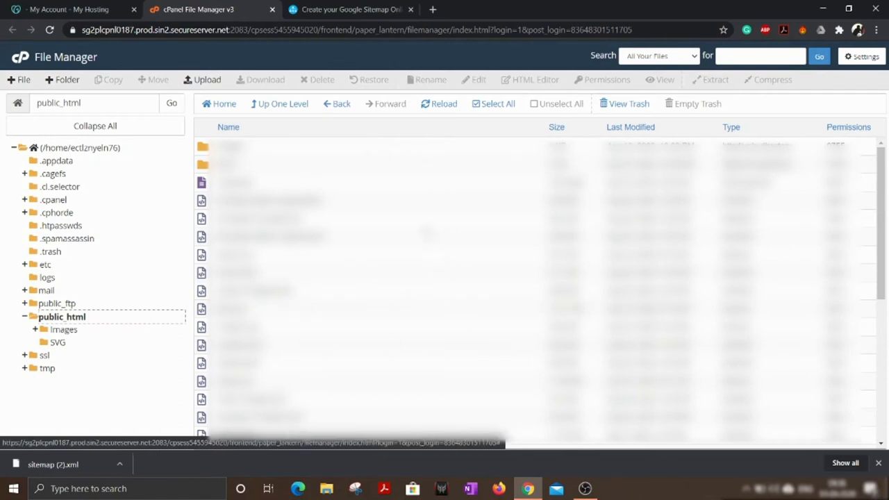
{"action": "scroll", "scroll_direction": "down", "scroll_amount": 3}
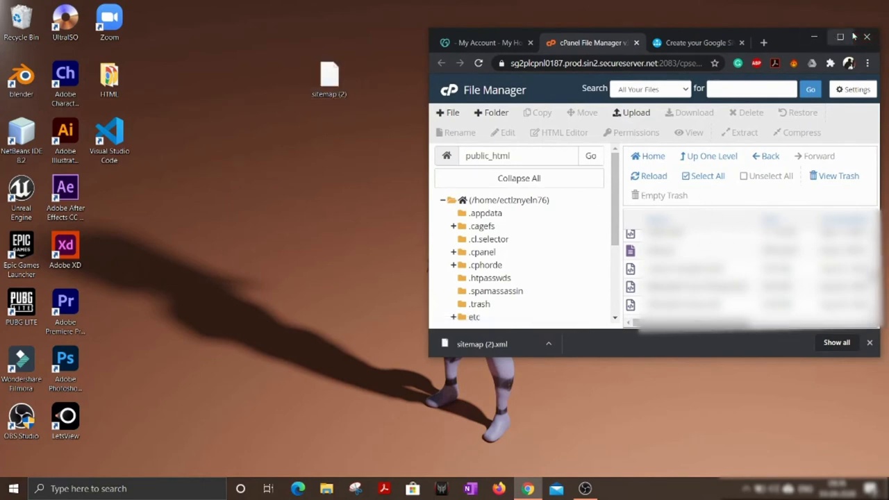
Step: Maximize the browser and start a file upload into public_html, receiving sitemap (2).xml to 100%
{"action": "left_click", "coordinate": [837, 37]}
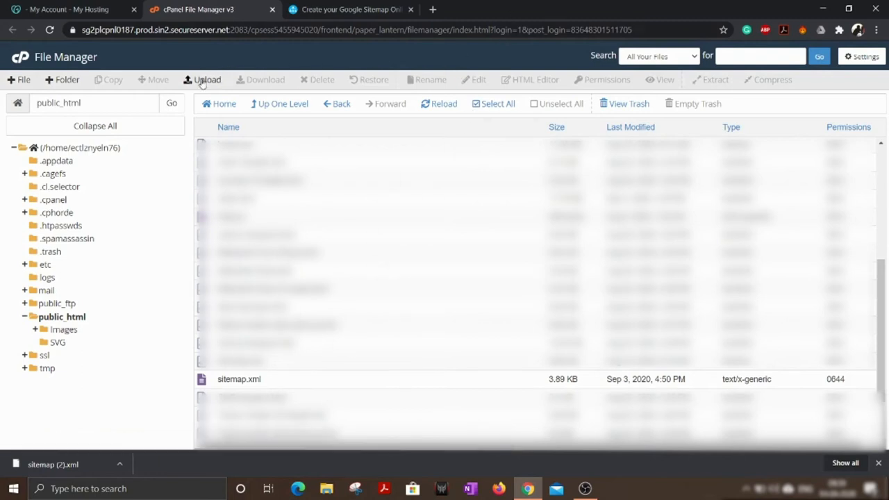
{"action": "left_click", "coordinate": [209, 79]}
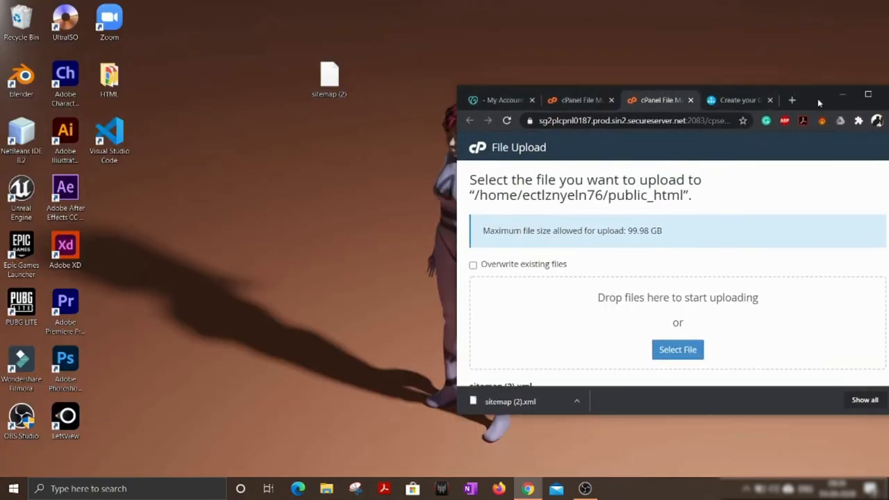
{"action": "left_click", "coordinate": [864, 98]}
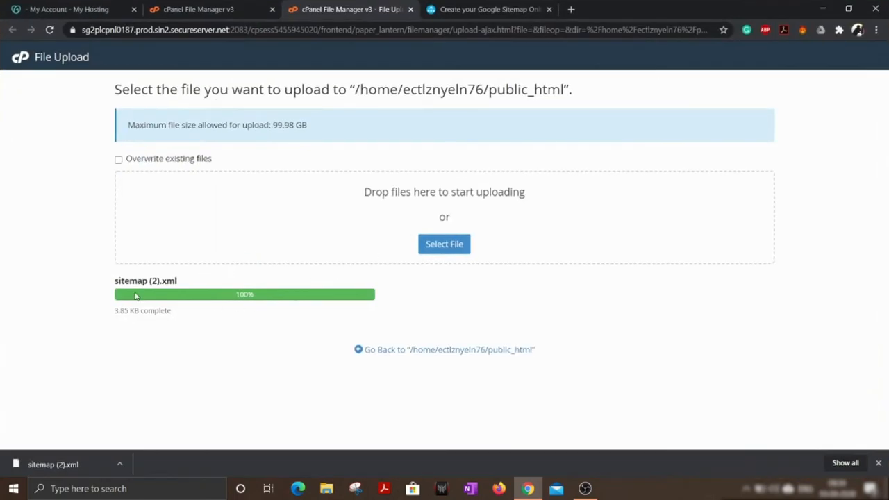
{"action": "mouse_move", "coordinate": [403, 272]}
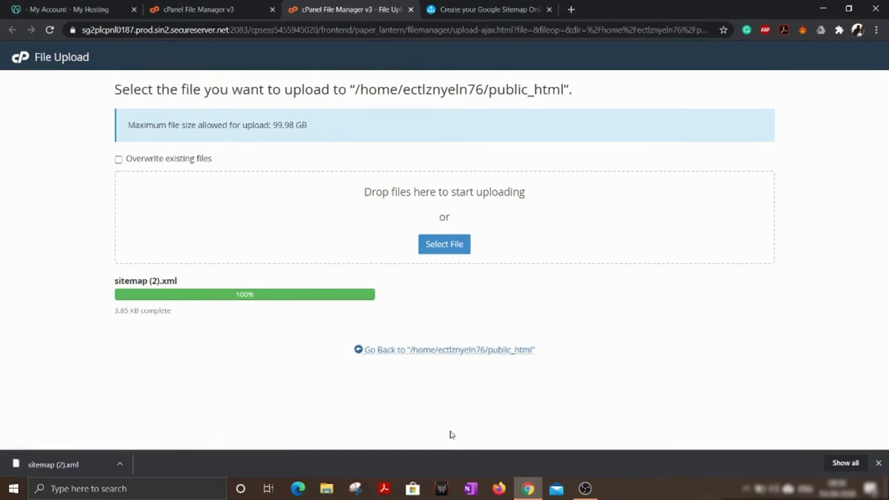
Step: Go back to public_html and check the new sitemap (2).xml alongside the older sitemap.xml
{"action": "left_click", "coordinate": [447, 350]}
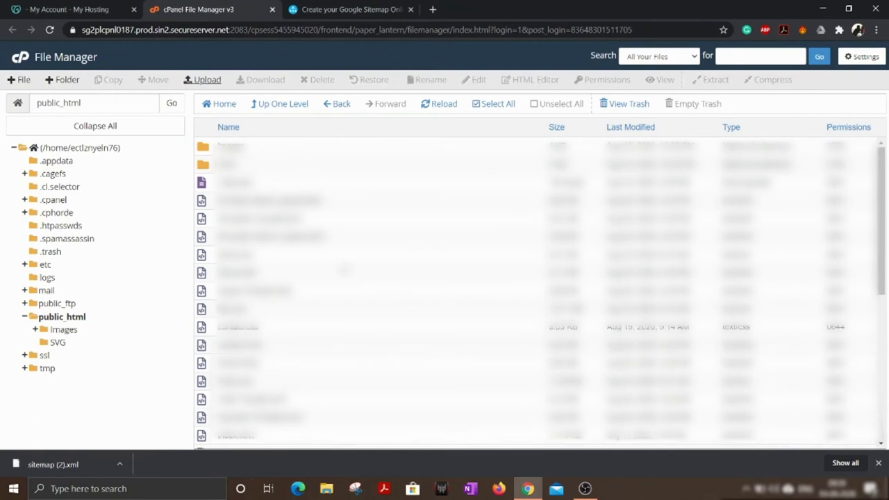
{"action": "scroll", "scroll_direction": "down", "scroll_amount": 3}
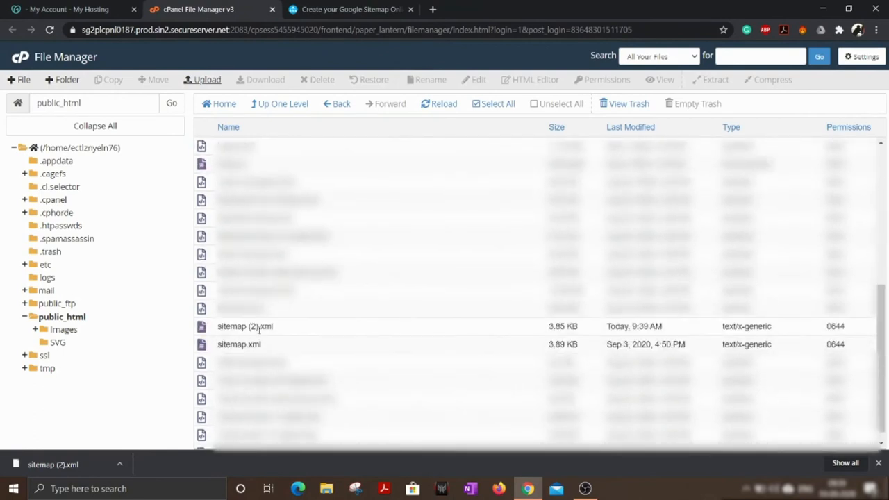
{"action": "mouse_move", "coordinate": [258, 327]}
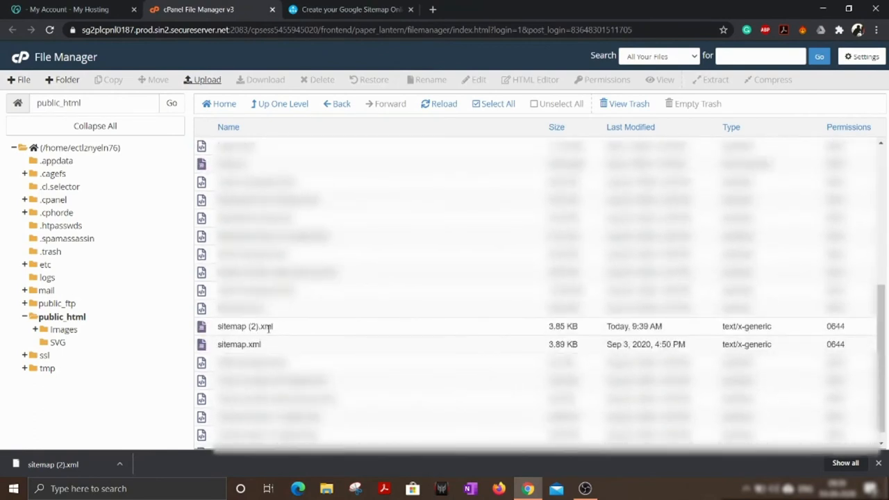
{"action": "left_click", "coordinate": [245, 326]}
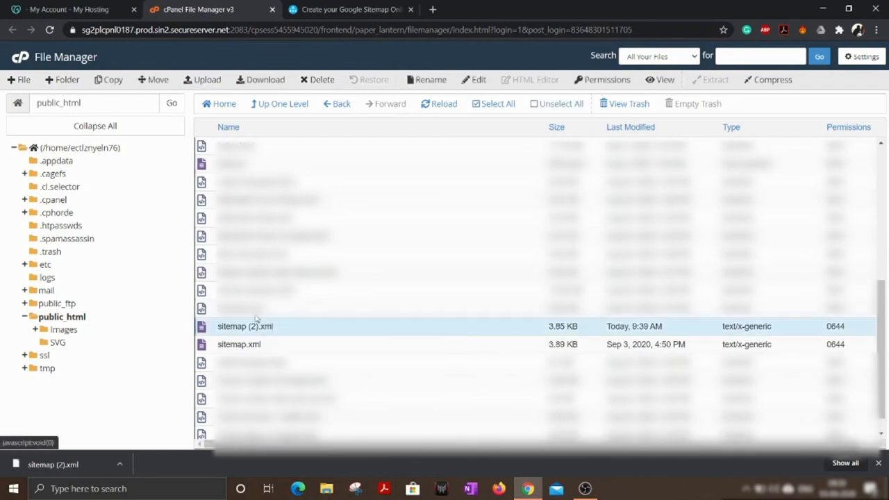
{"action": "left_click", "coordinate": [239, 344]}
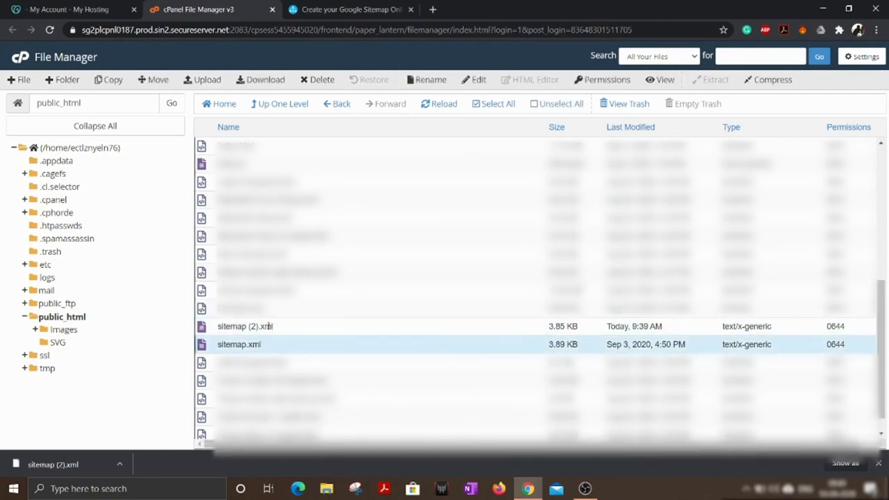
{"action": "left_click", "coordinate": [245, 326]}
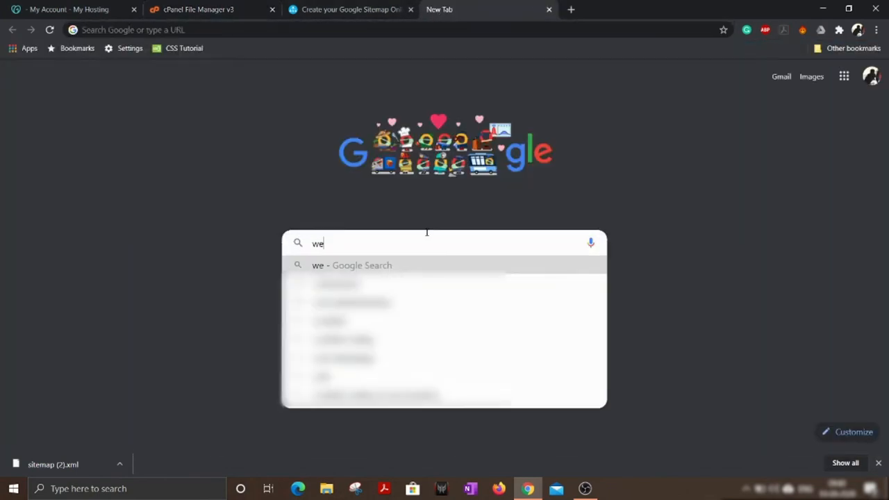
Step: Search for 'webmaster' and reach the Google Search Console Overview page for the site
{"action": "type", "text": "webmaster"}
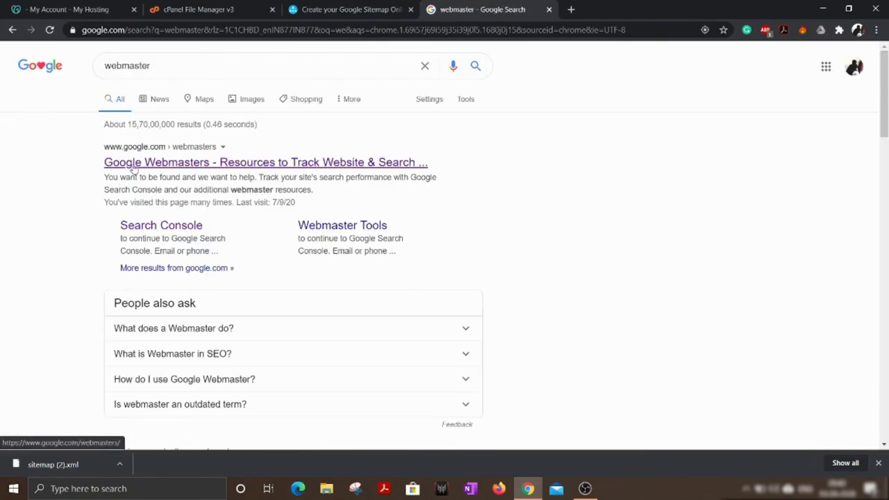
{"action": "left_click", "coordinate": [264, 161]}
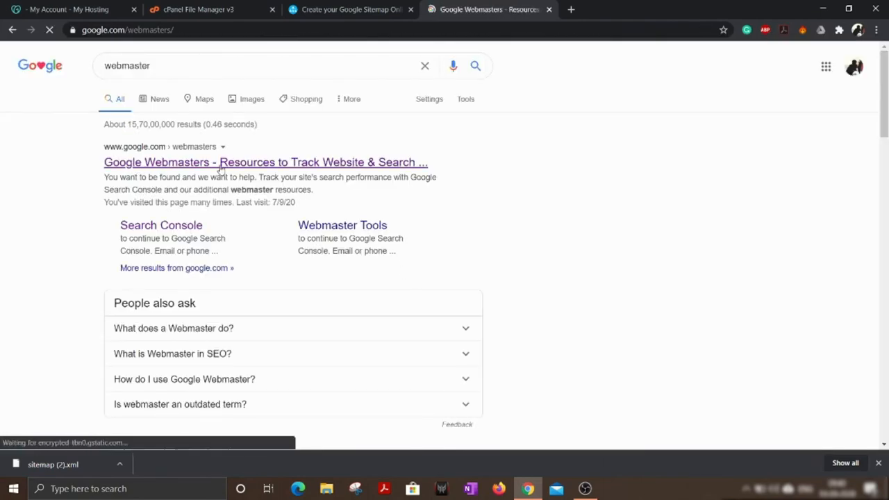
{"action": "left_click", "coordinate": [264, 161]}
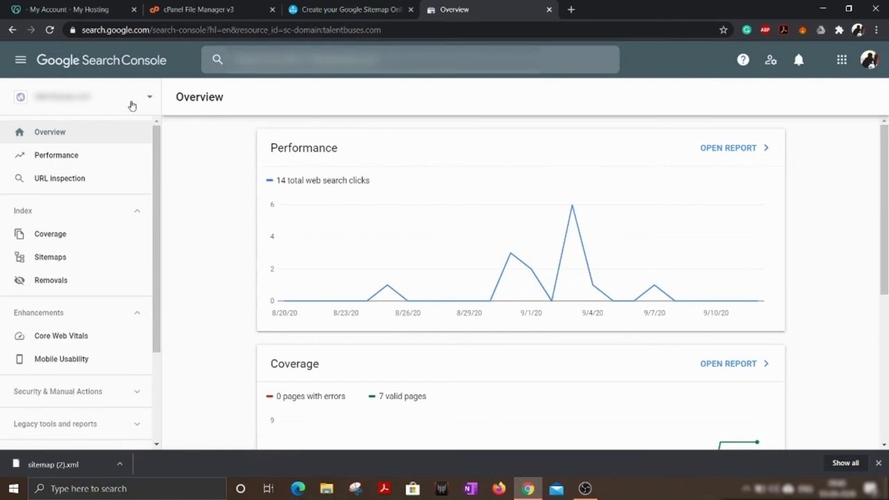
{"action": "left_click", "coordinate": [132, 97]}
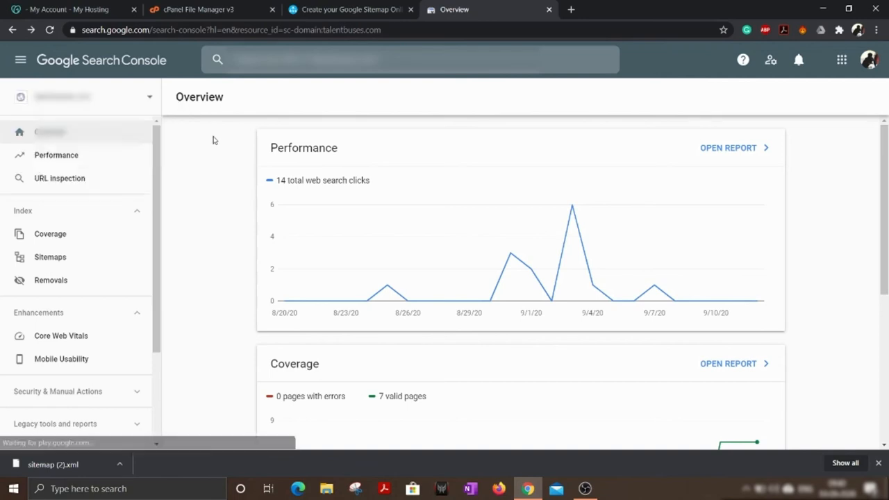
{"action": "mouse_move", "coordinate": [103, 189]}
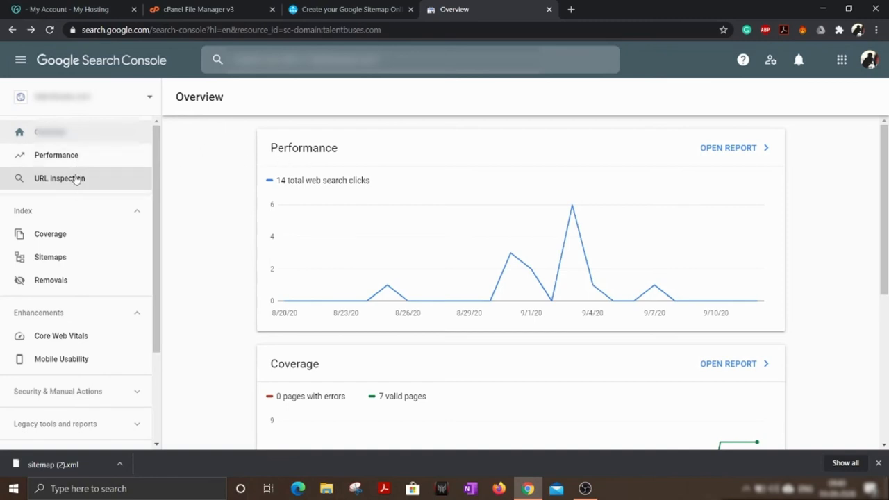
{"action": "mouse_move", "coordinate": [95, 266]}
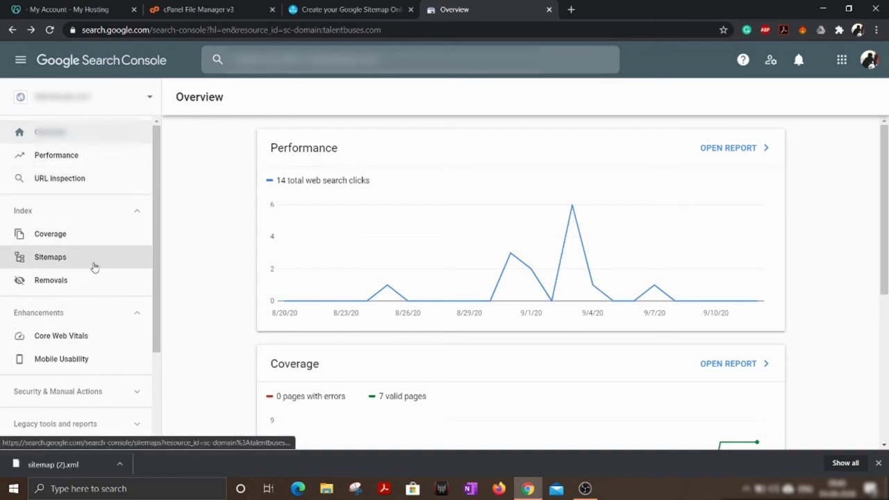
{"action": "left_click", "coordinate": [50, 257]}
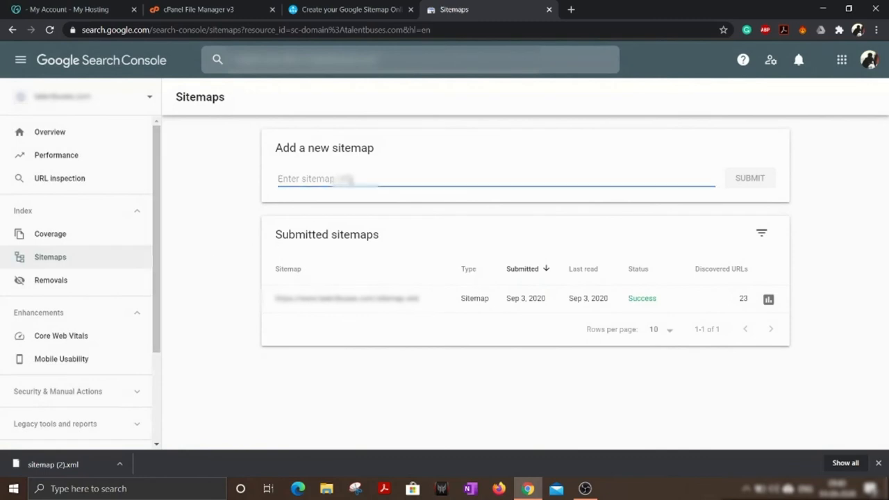
{"action": "mouse_move", "coordinate": [400, 166]}
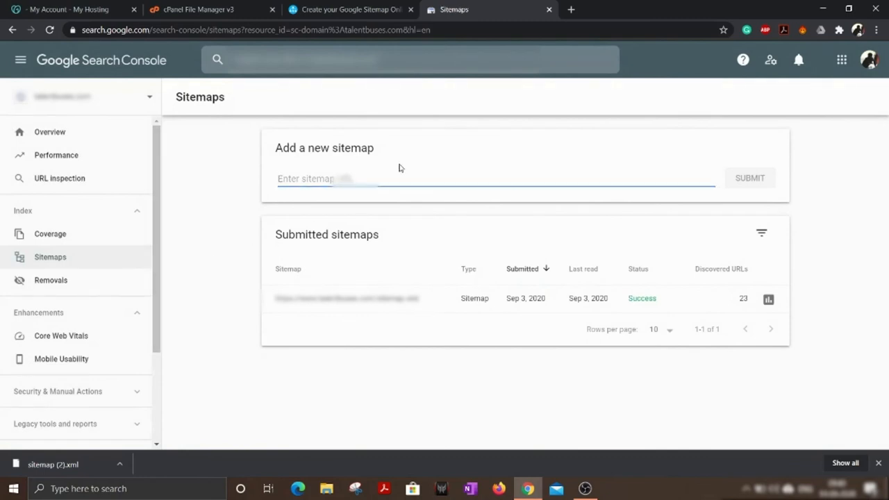
{"action": "type", "text": "htt"}
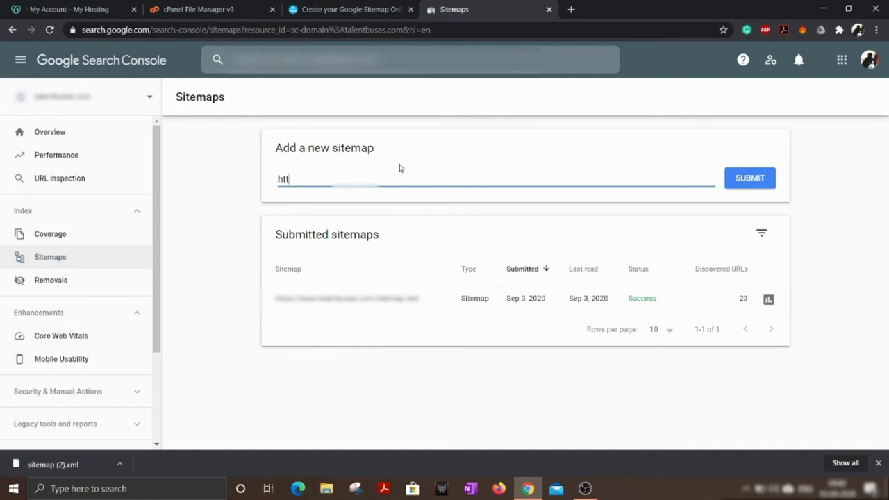
{"action": "type", "text": "ps"}
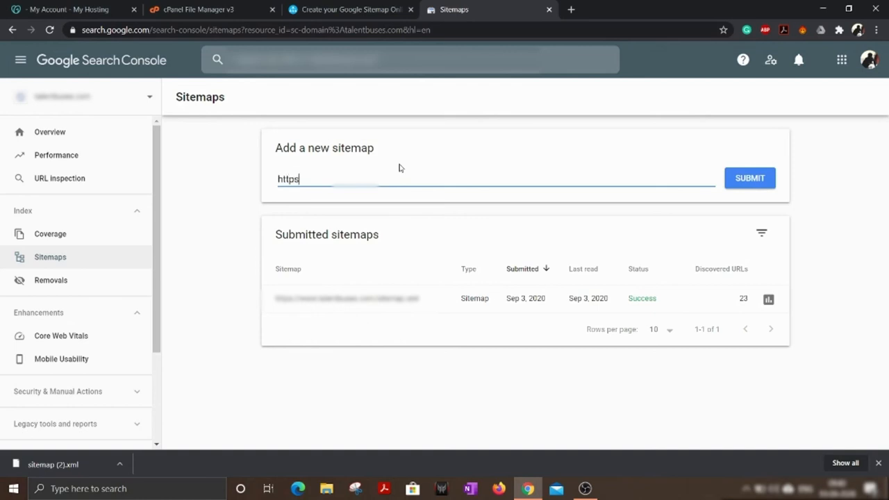
{"action": "type", "text": "://"}
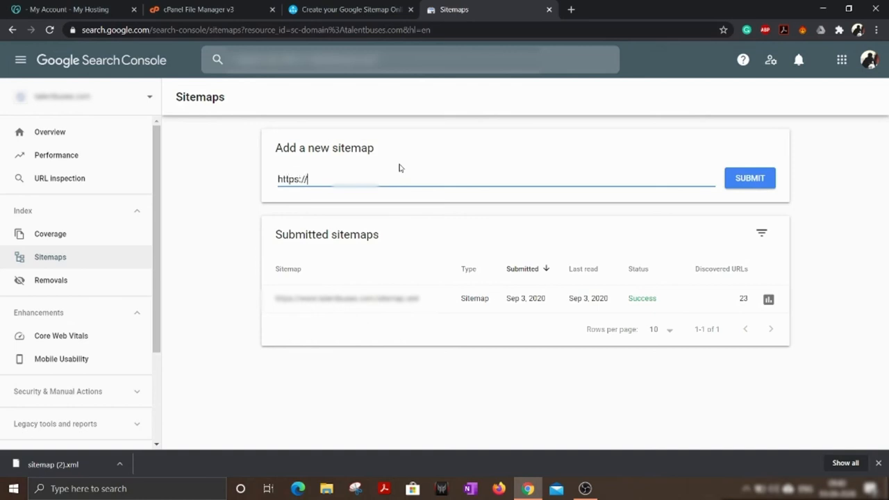
{"action": "type", "text": "www.talentbuses.com/s"}
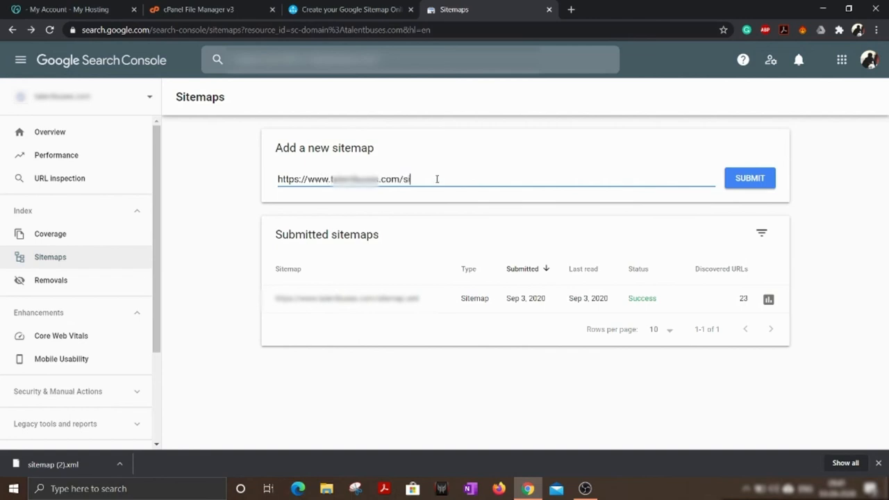
{"action": "type", "text": "itemap"}
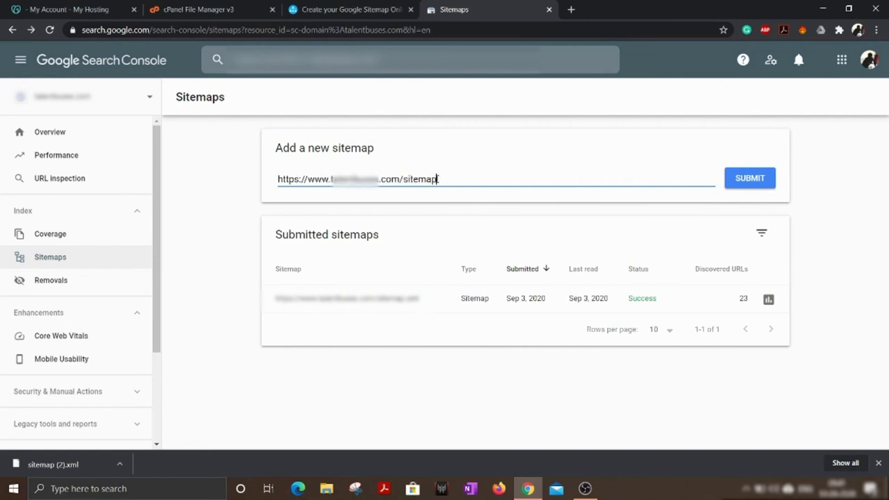
{"action": "type", "text": ".xml"}
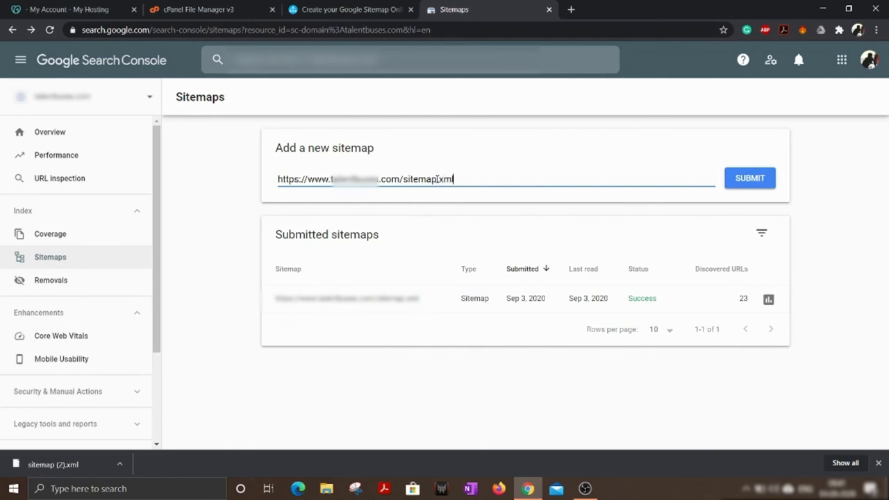
{"action": "left_click", "coordinate": [751, 178]}
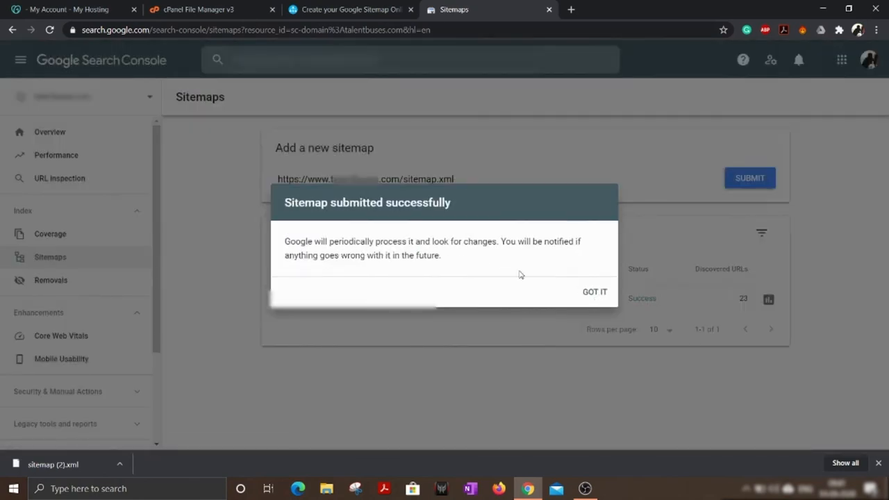
Step: Dismiss the 'Sitemap submitted successfully' dialog to reveal the Success entry dated Sep 14, 2020
{"action": "left_click", "coordinate": [595, 292]}
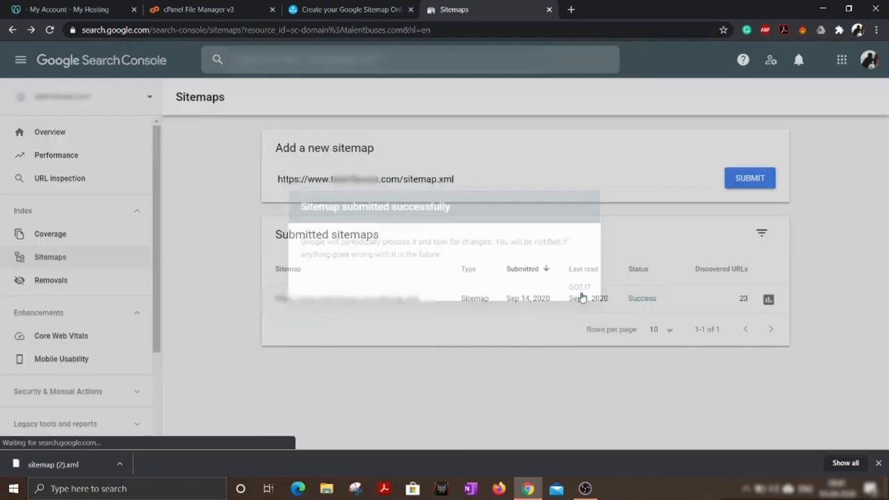
{"action": "left_click", "coordinate": [581, 287]}
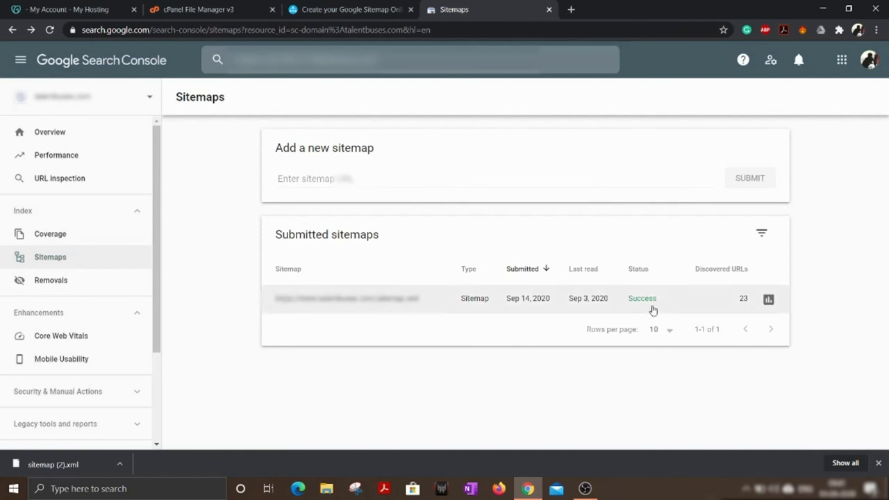
{"action": "mouse_move", "coordinate": [498, 303]}
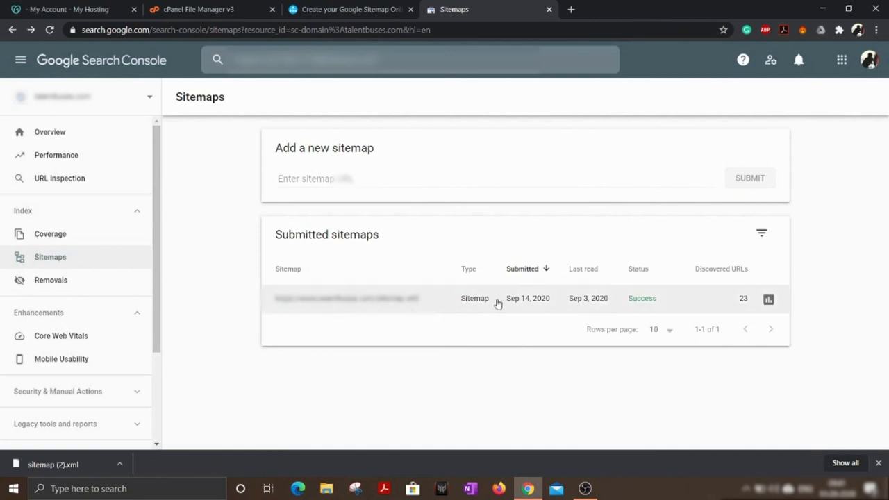
{"action": "mouse_move", "coordinate": [653, 303]}
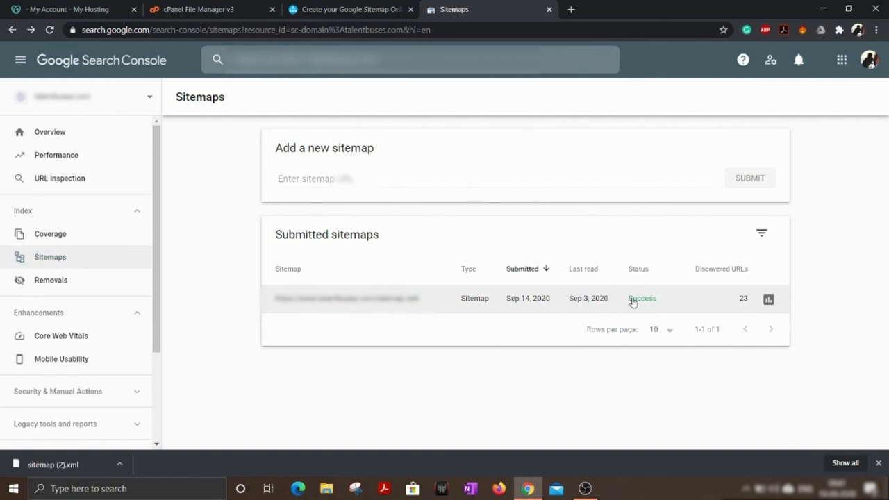
{"action": "mouse_move", "coordinate": [650, 345]}
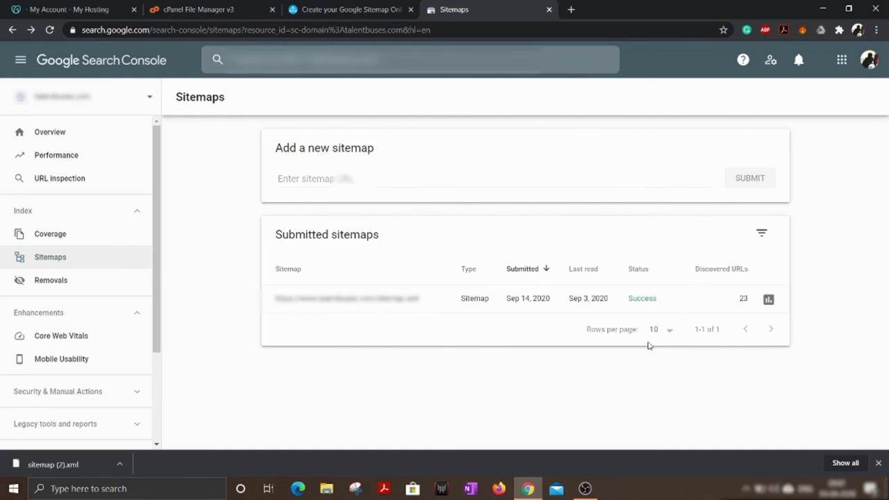
Step: Show the Performance report with 14 clicks, 68 impressions, 20.6% CTR and position 56
{"action": "left_click", "coordinate": [56, 155]}
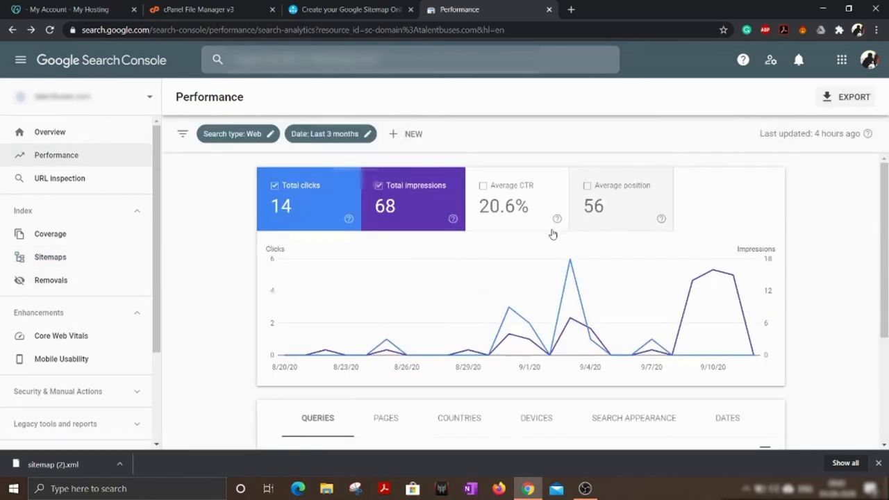
{"action": "mouse_move", "coordinate": [449, 296]}
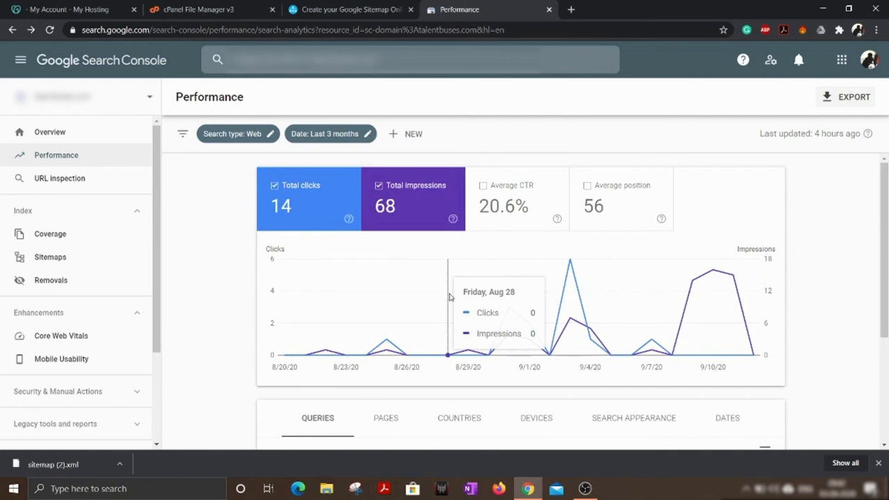
{"action": "mouse_move", "coordinate": [847, 217]}
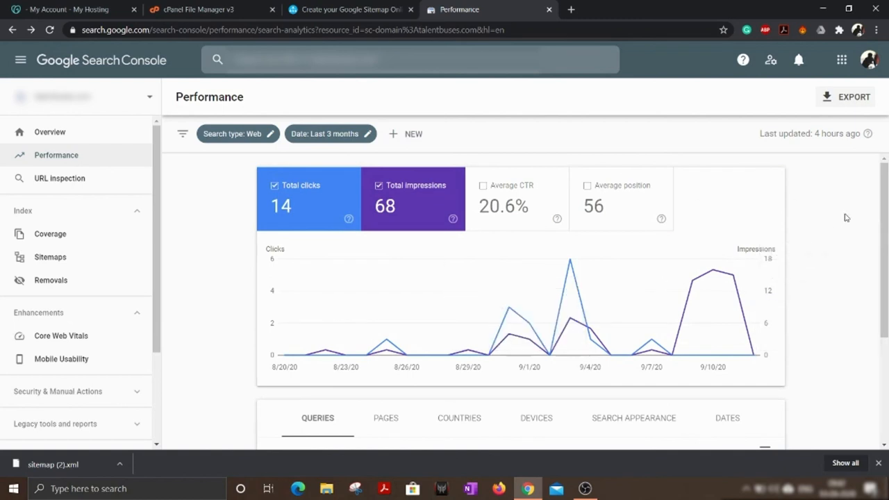